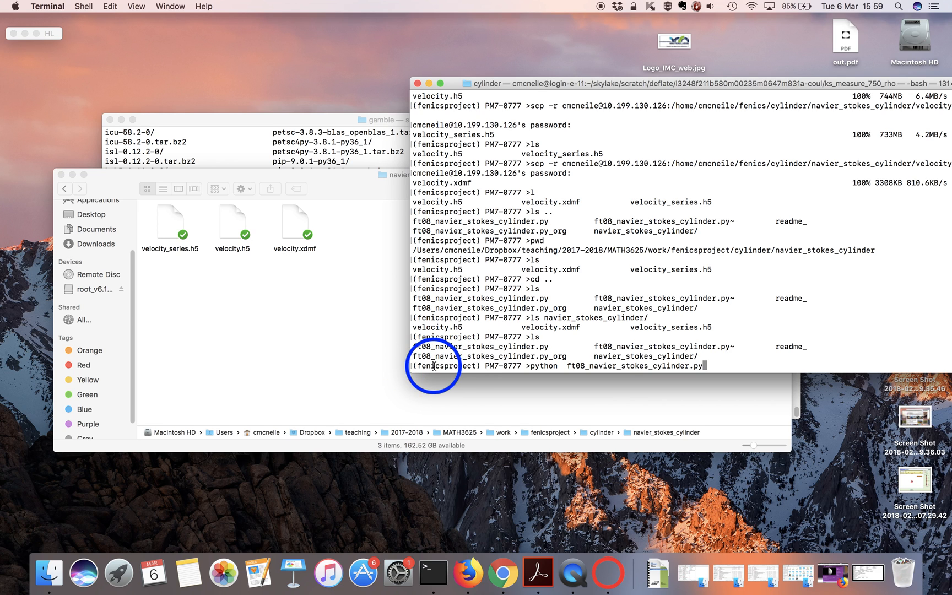
mouse_move(541, 359)
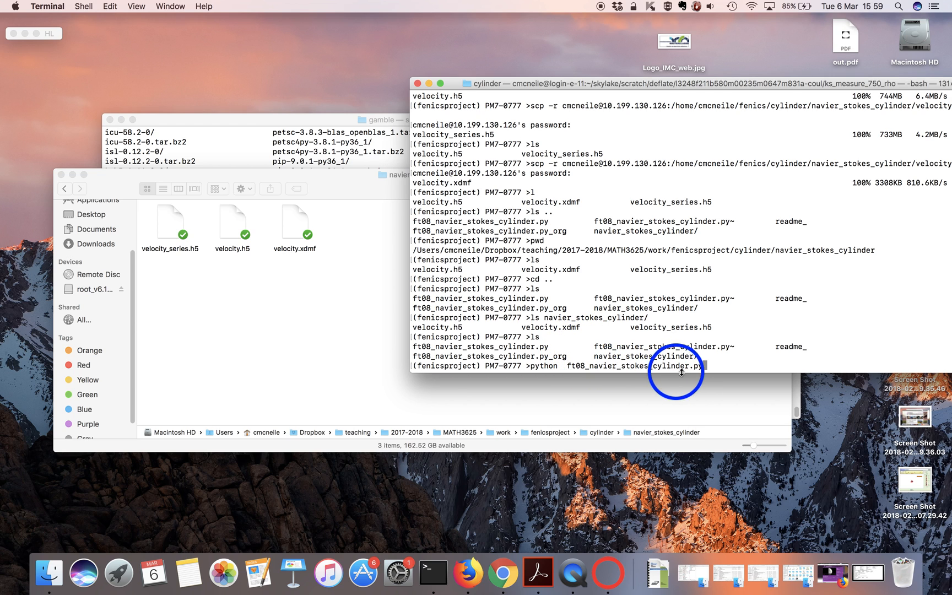
mouse_move(632, 278)
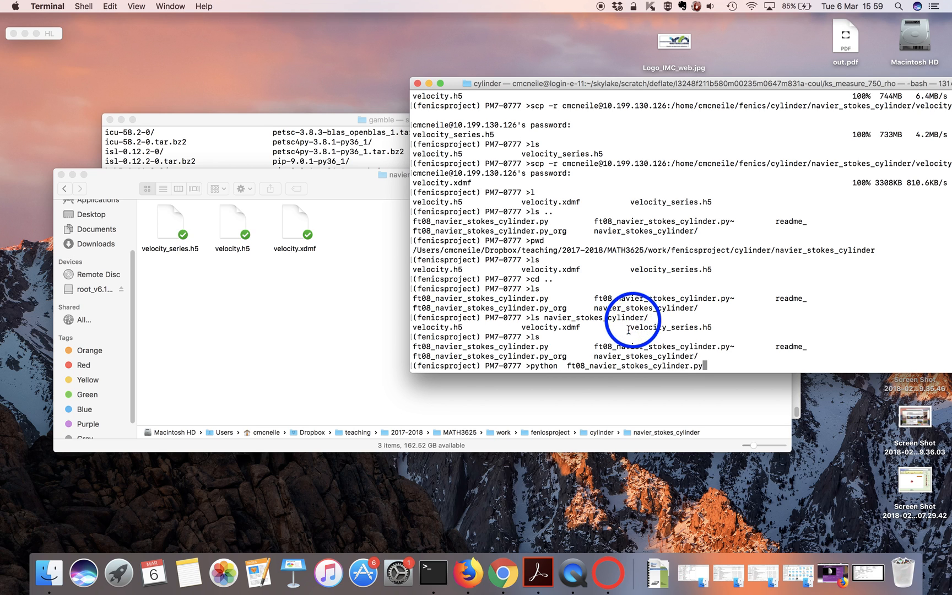
mouse_move(566, 246)
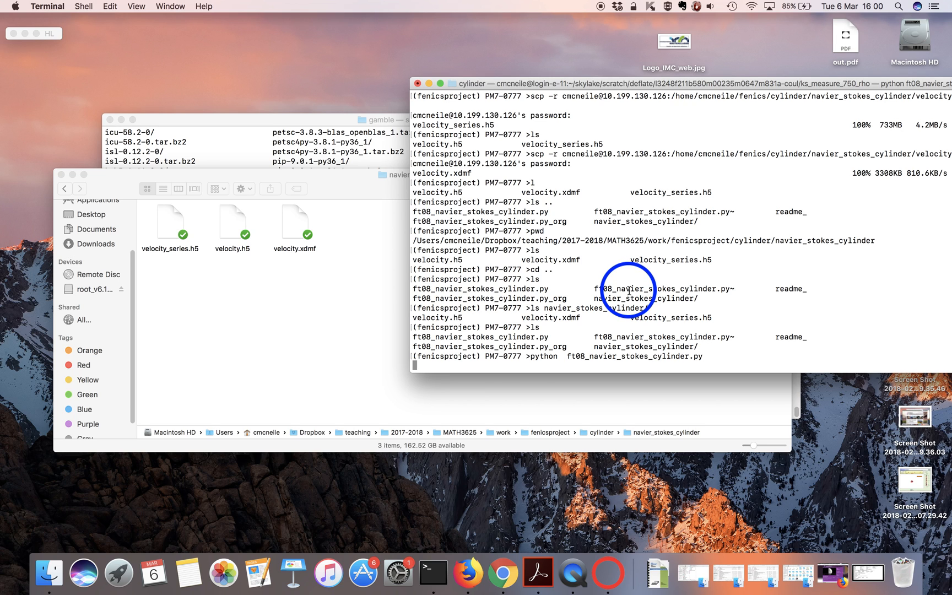
mouse_move(449, 304)
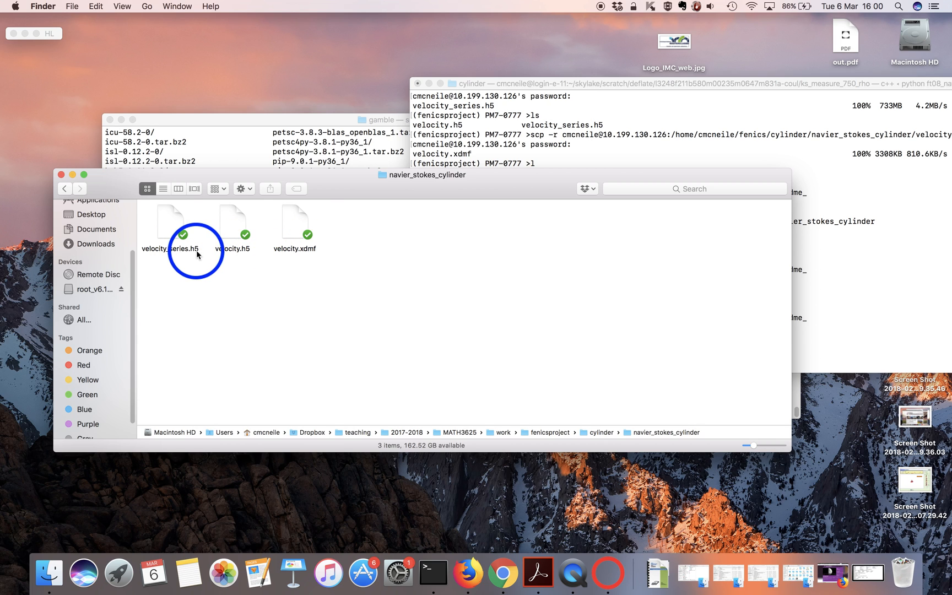
mouse_move(306, 249)
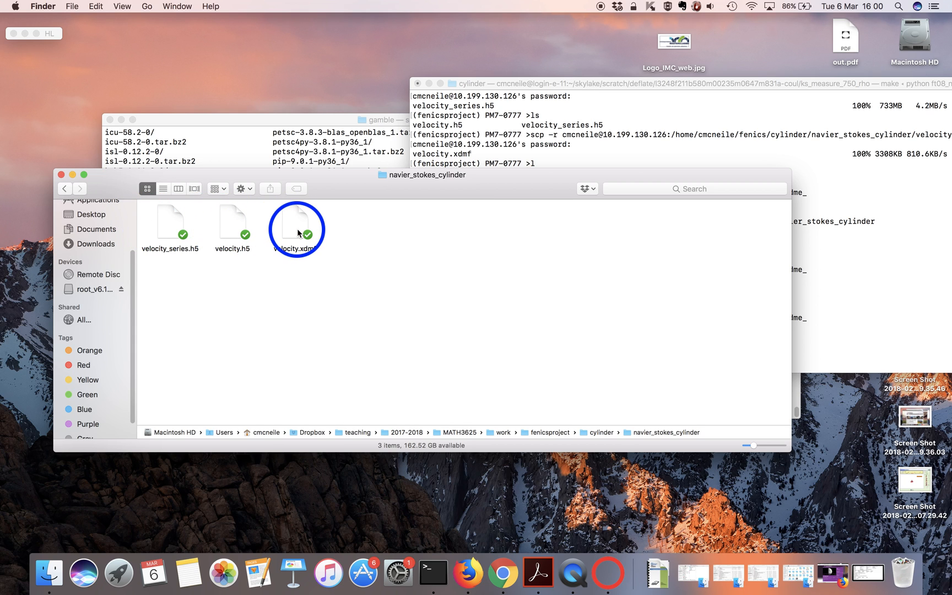
- Select velocity.xdmf in Finder and open it with ParaView
left_click(296, 225)
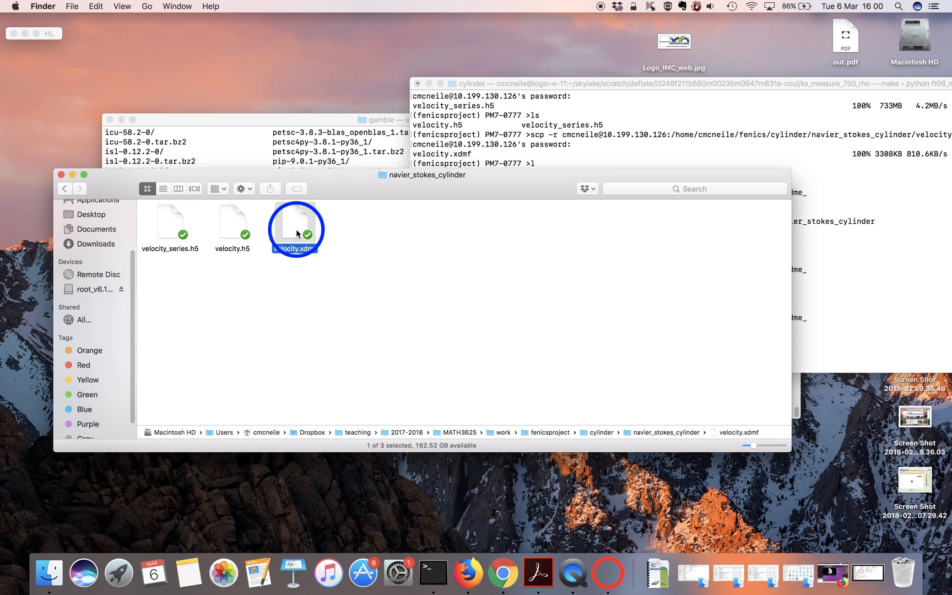
right_click(294, 231)
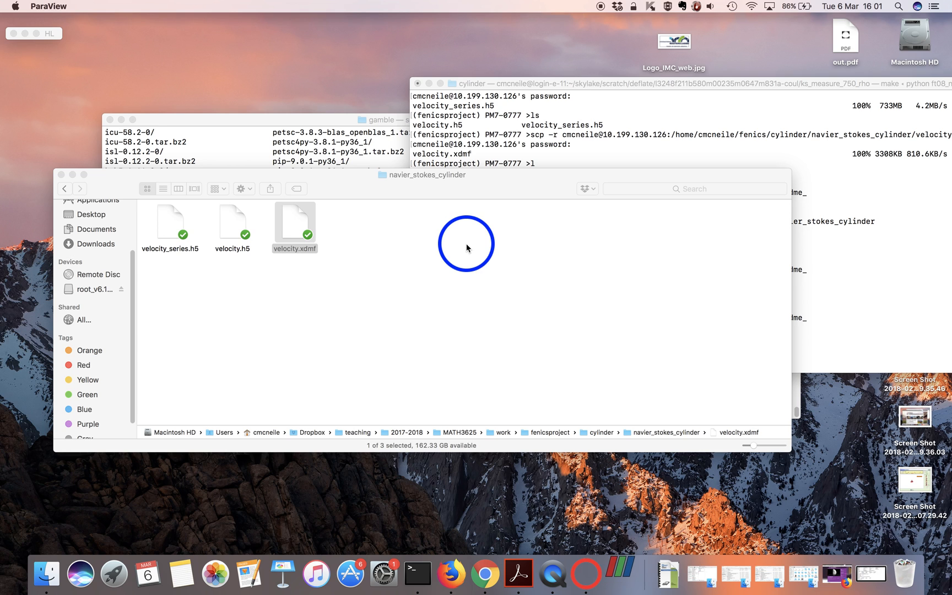
mouse_move(619, 571)
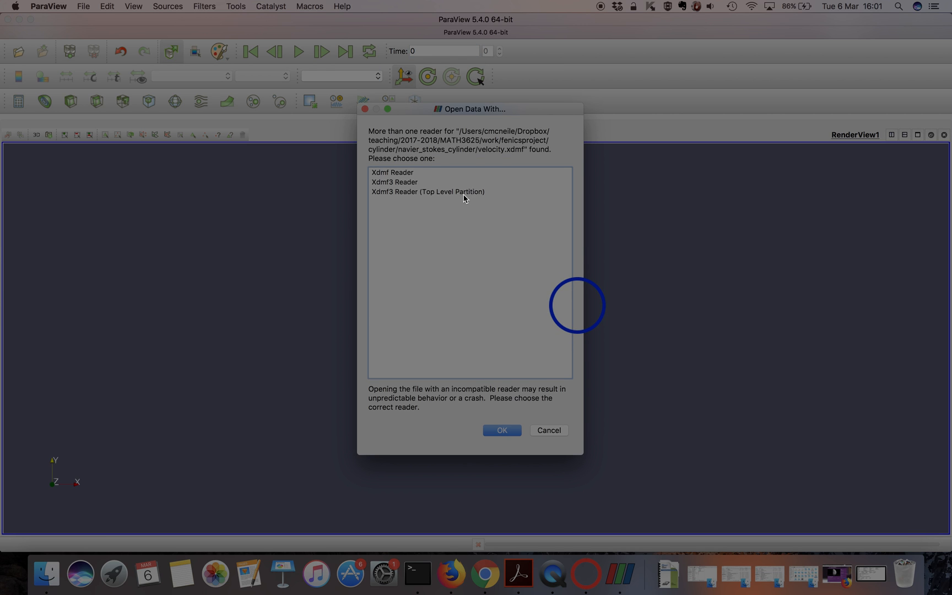
- Load velocity.xdmf using the Xdmf3 reader
left_click(428, 198)
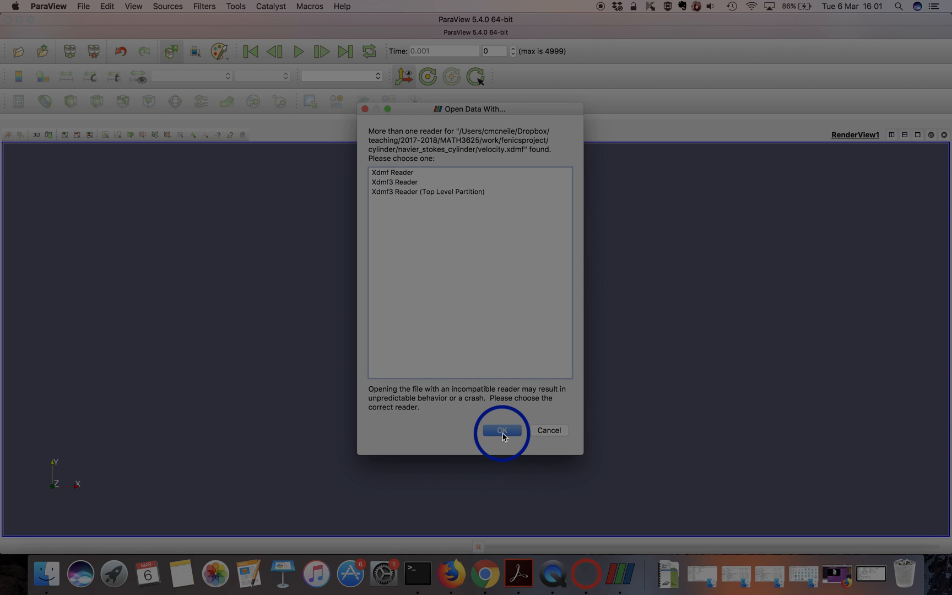
left_click(501, 430)
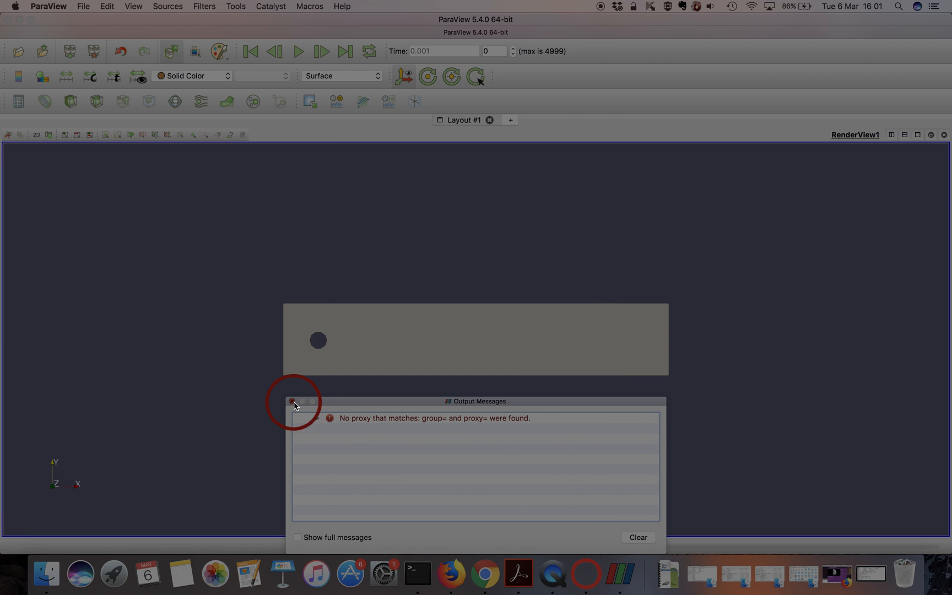
- Dismiss the Output Messages window and colour the channel by f_31 magnitude
left_click(292, 400)
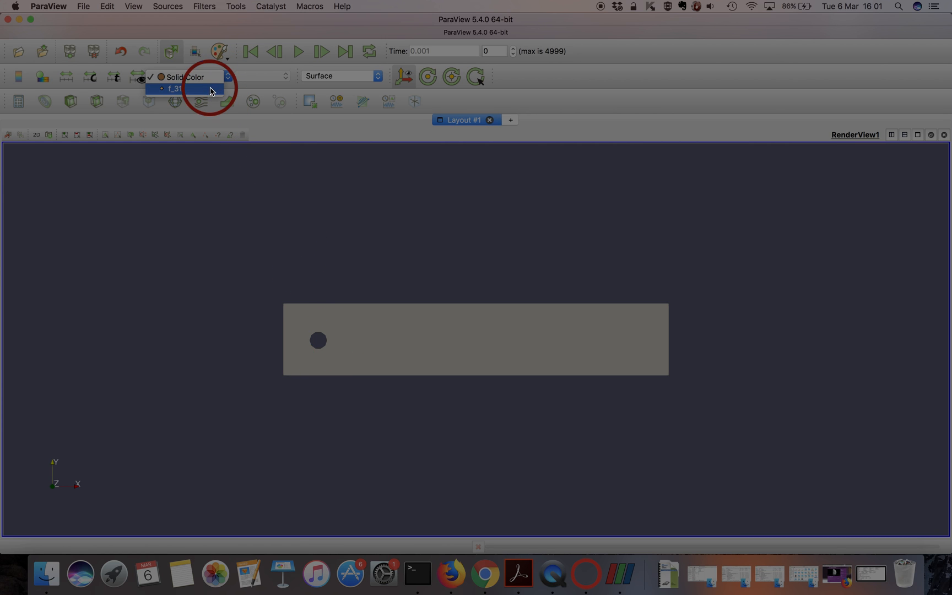
left_click(175, 89)
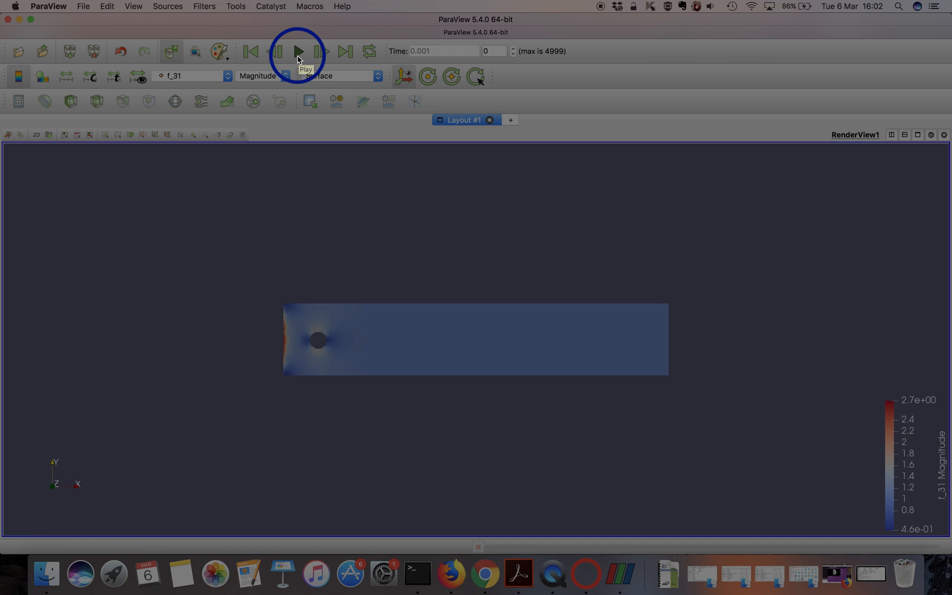
- Play the f_31 velocity animation through about 120 time steps
left_click(297, 52)
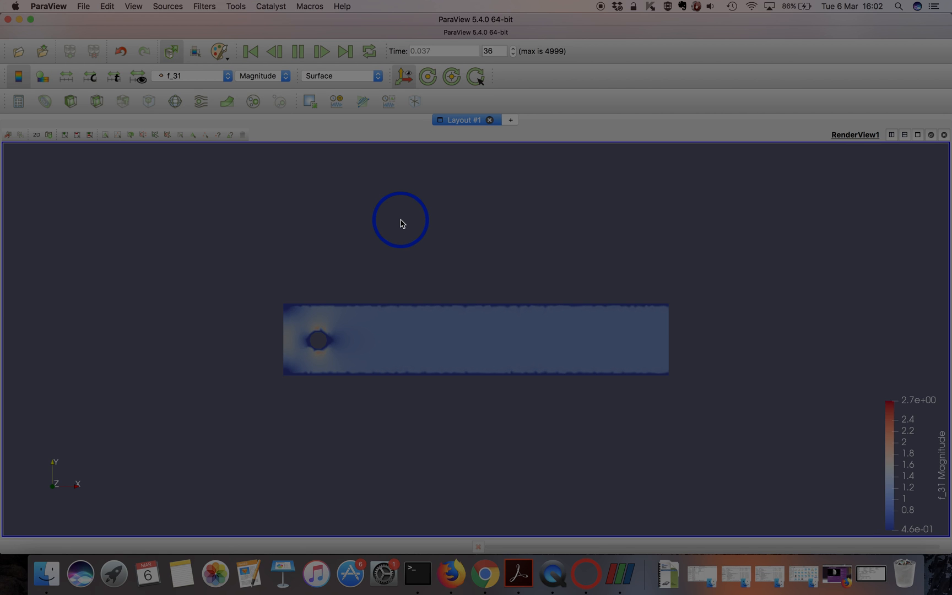
left_click(321, 51)
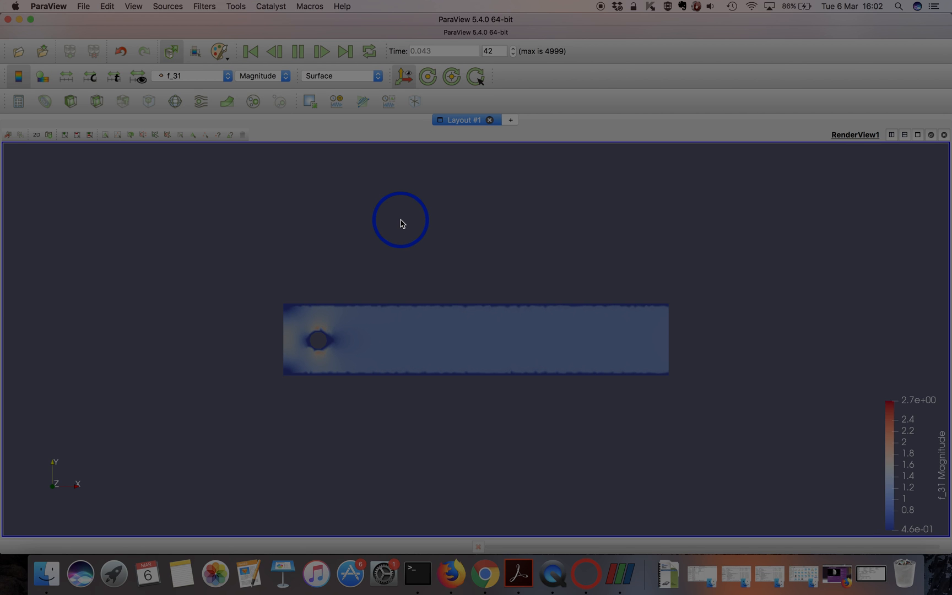
left_click(321, 51)
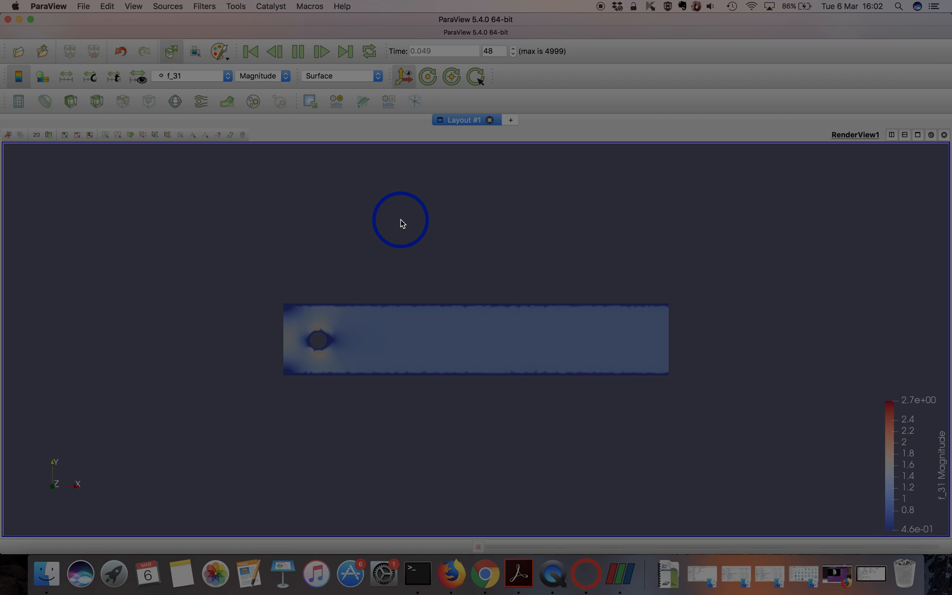
left_click(321, 51)
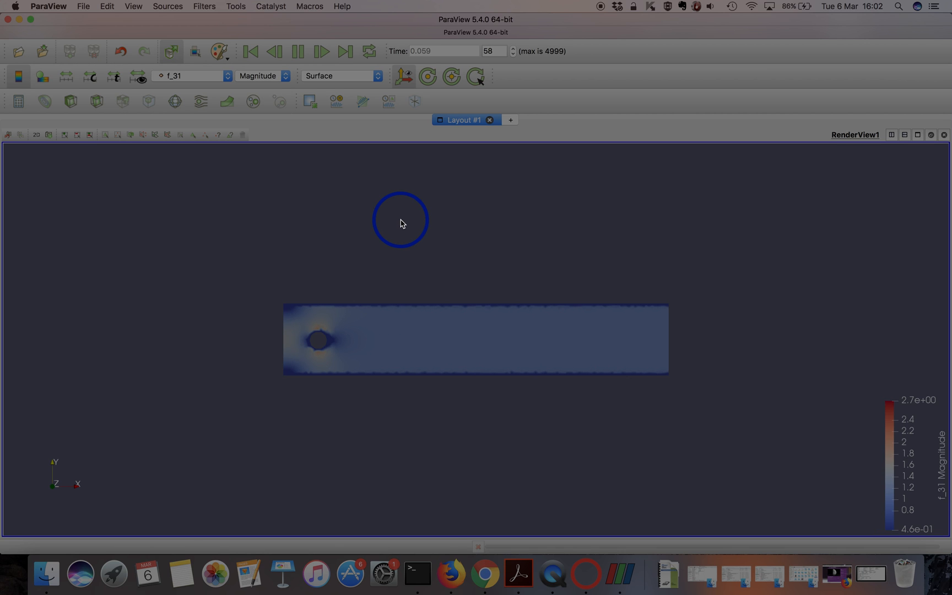
left_click(321, 51)
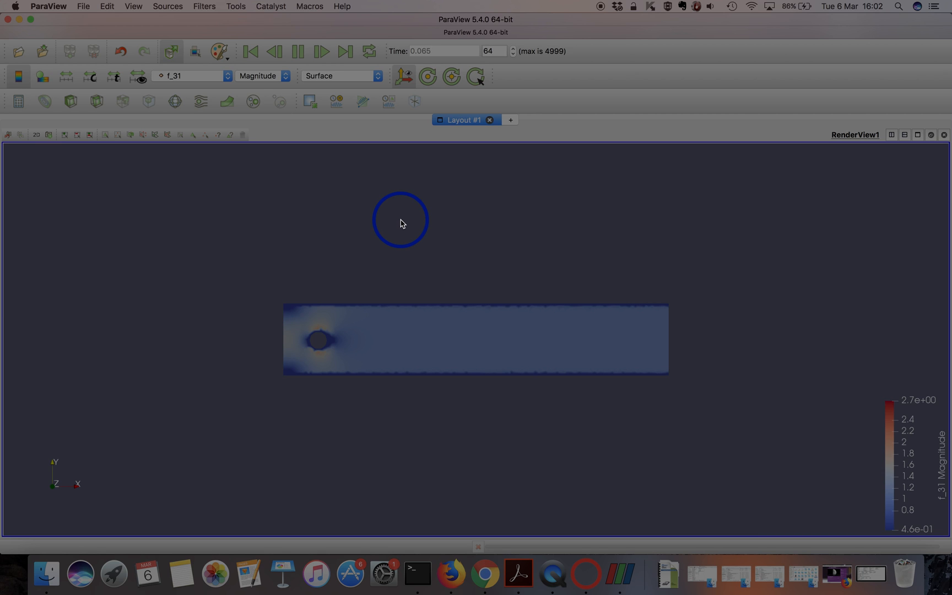
left_click(321, 52)
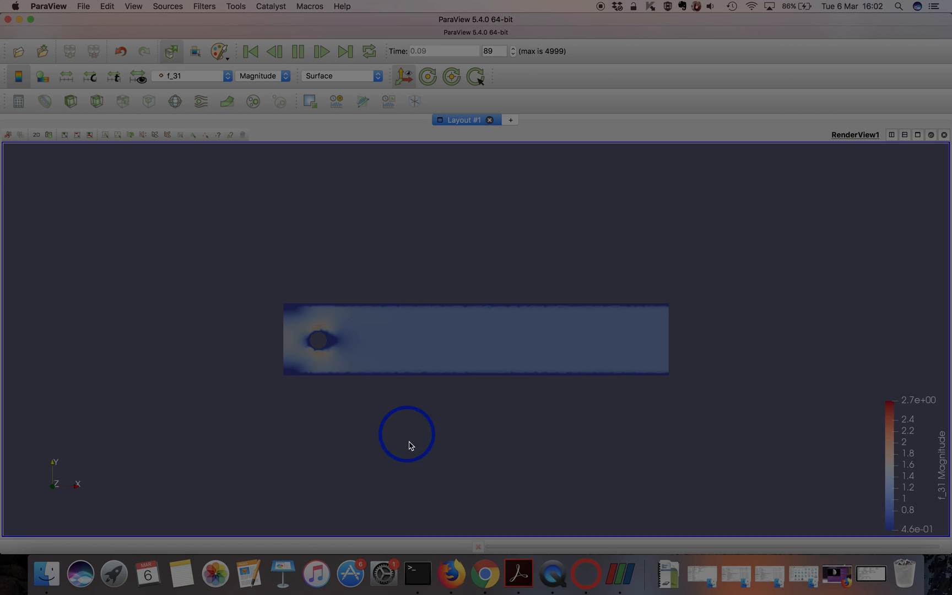
left_click(417, 573)
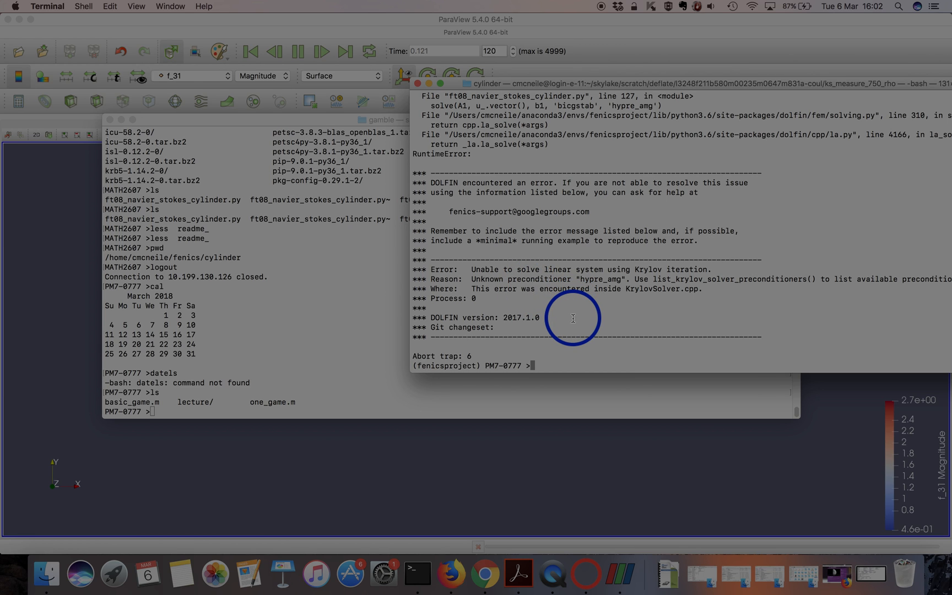
- Review the Terminal's DOLFIN error about the unknown hypre_amg preconditioner
left_click(345, 52)
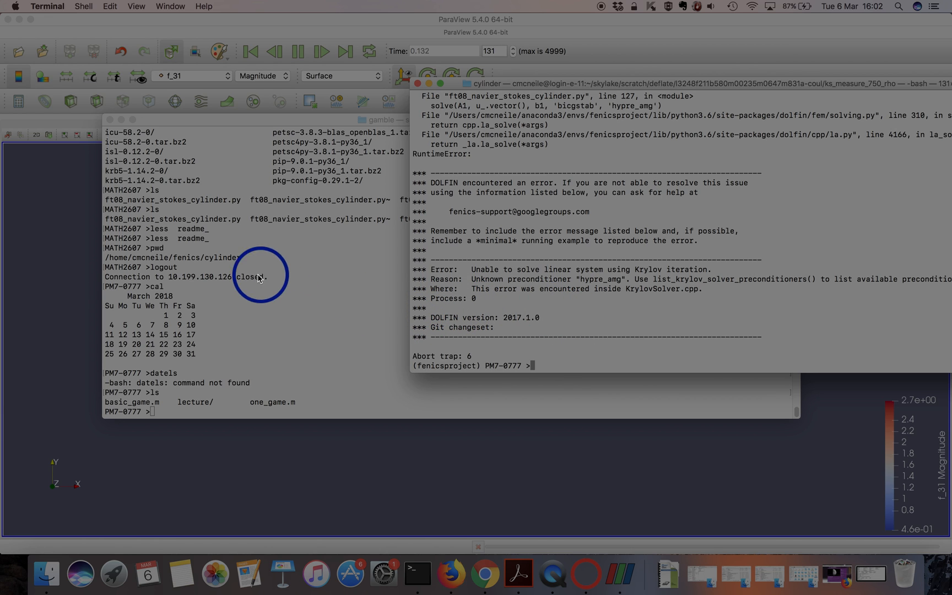
mouse_move(83, 250)
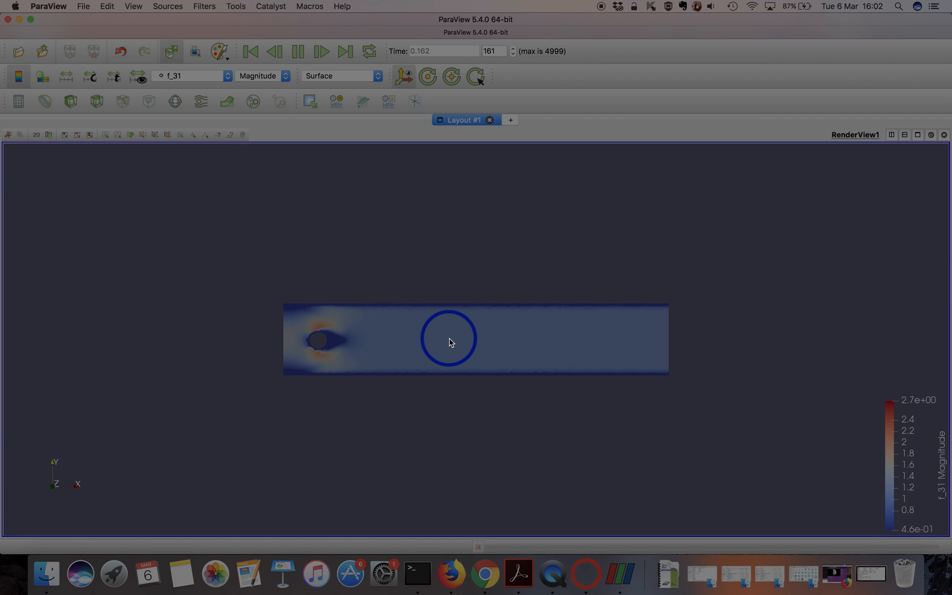
- Advance the animation to time step 255 as the cylinder wake develops
left_click(320, 51)
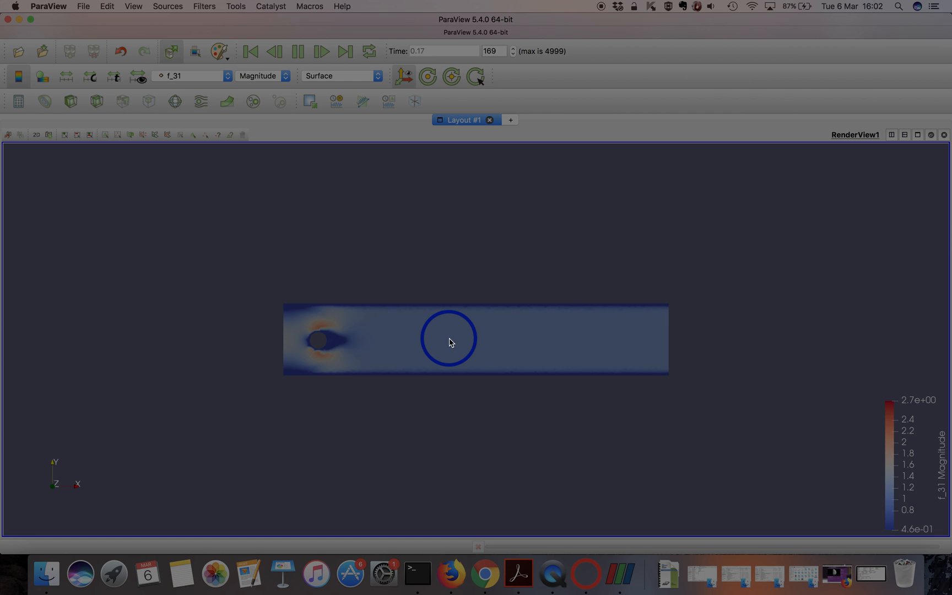
left_click(322, 51)
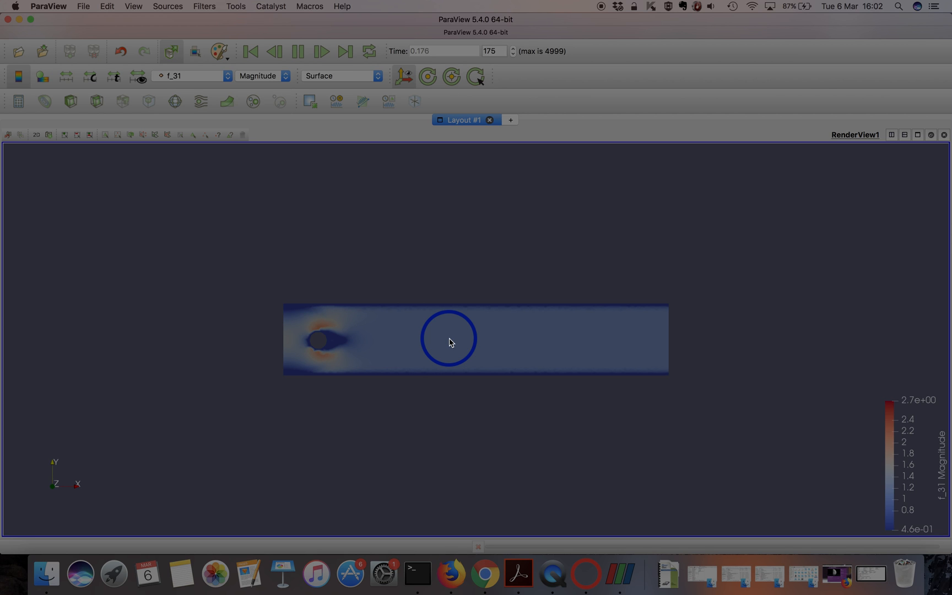
left_click(321, 51)
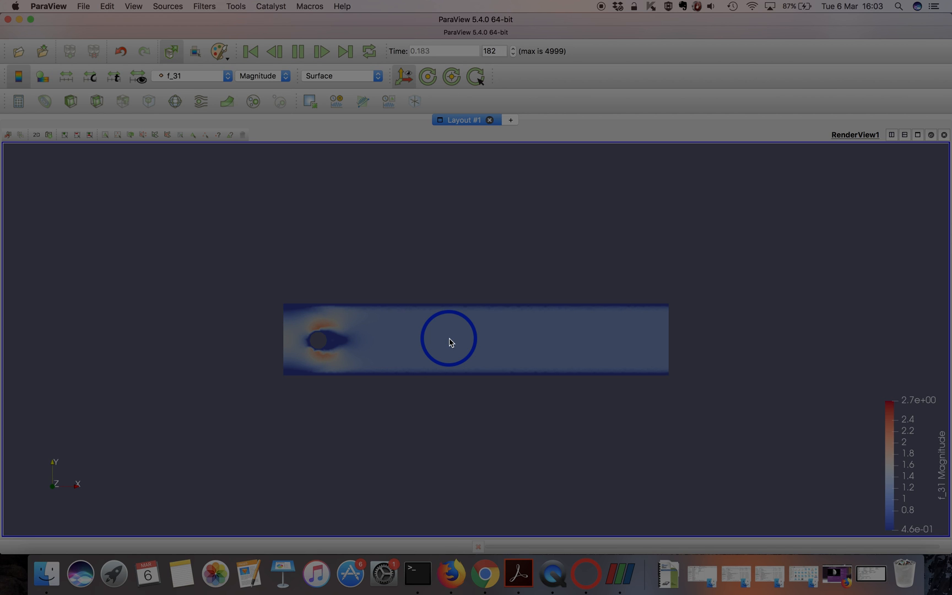
left_click(321, 52)
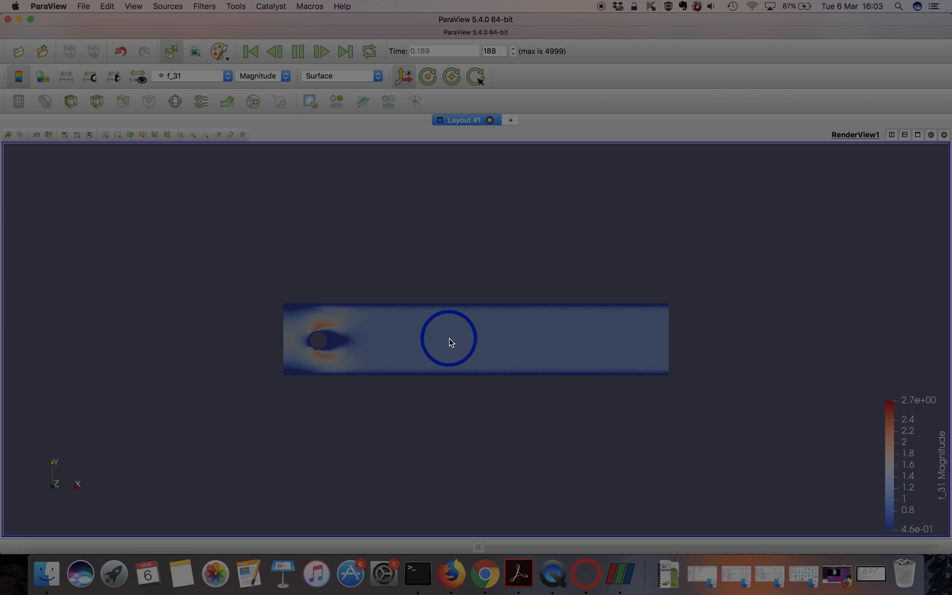
left_click(322, 51)
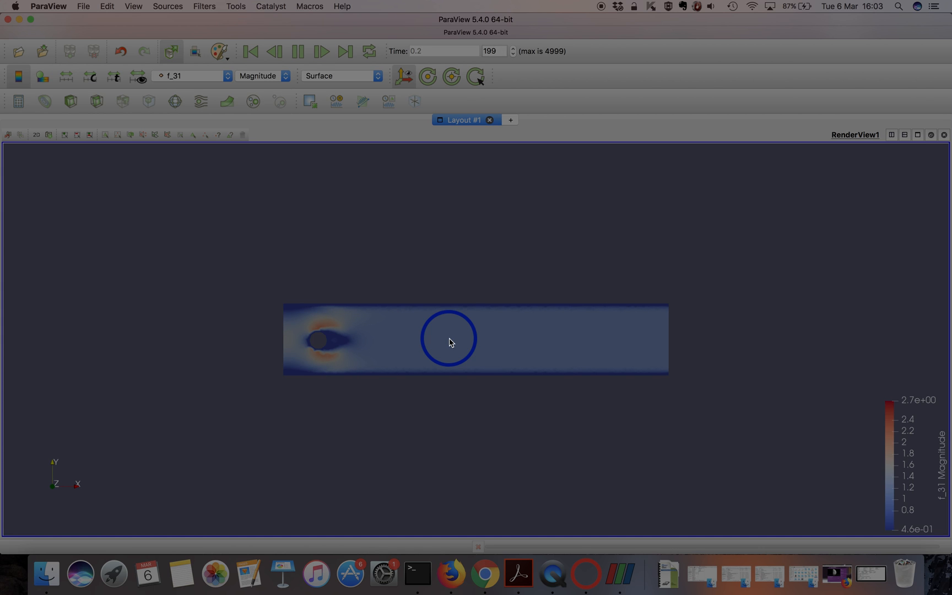
left_click(321, 52)
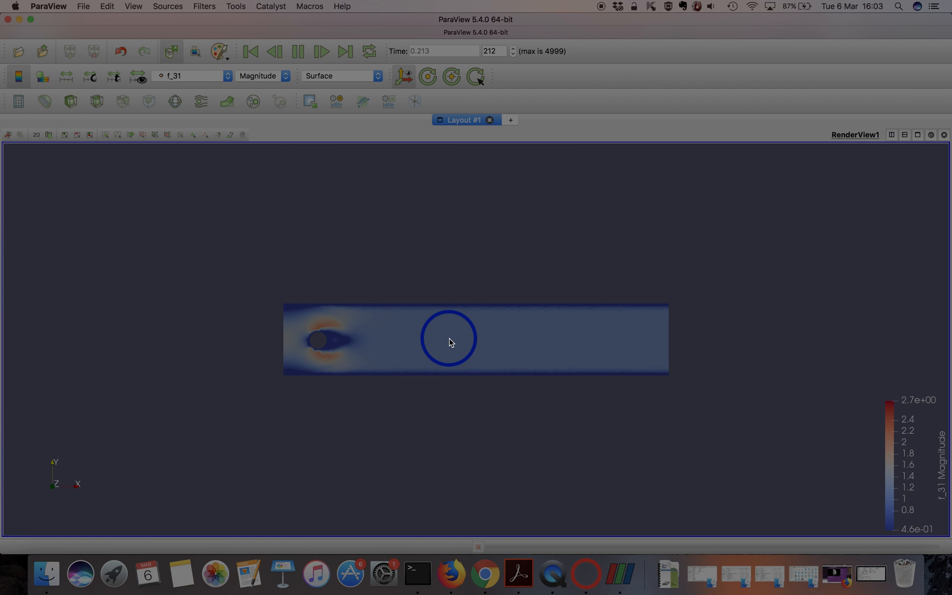
left_click(321, 52)
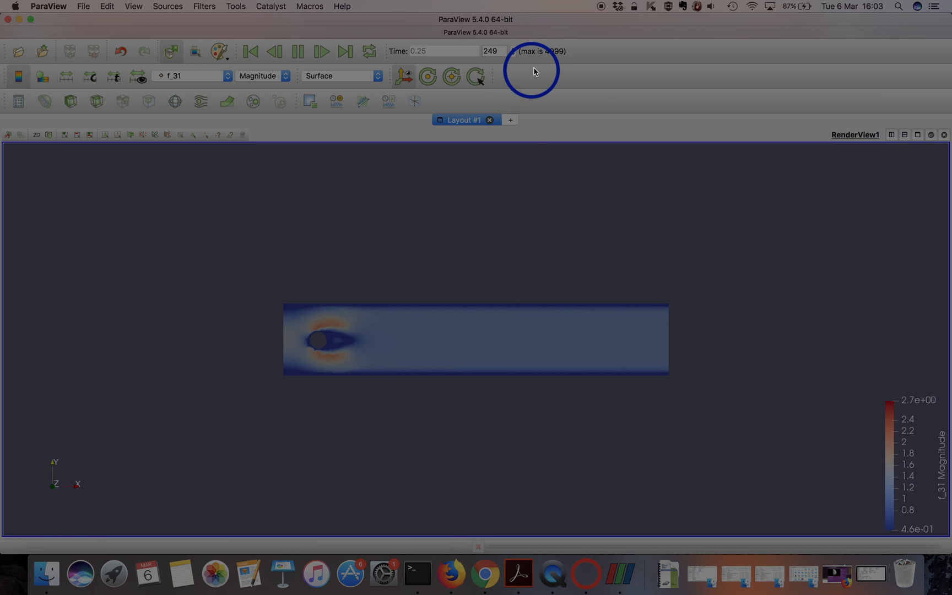
left_click(512, 49)
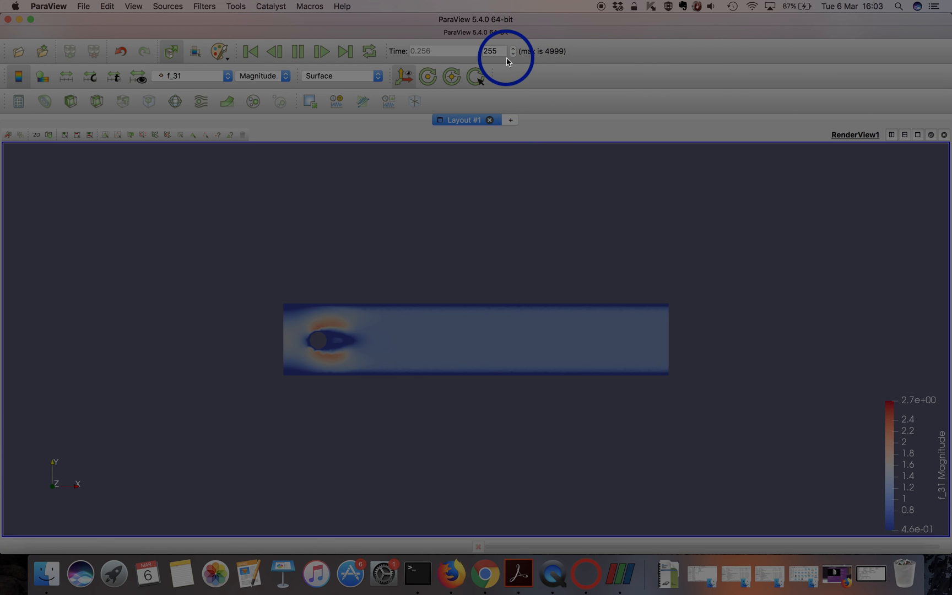